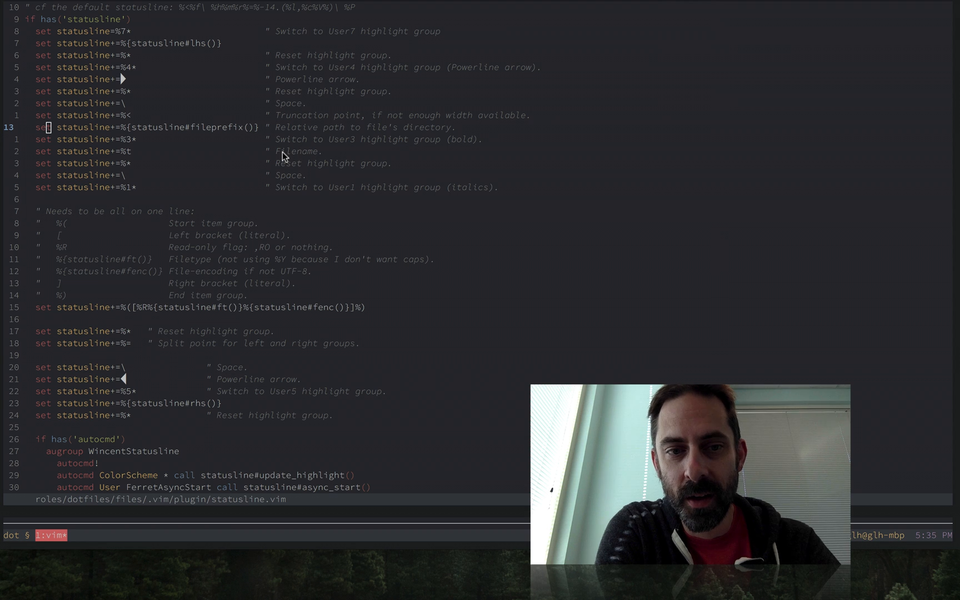
pyautogui.moveTo(234, 199)
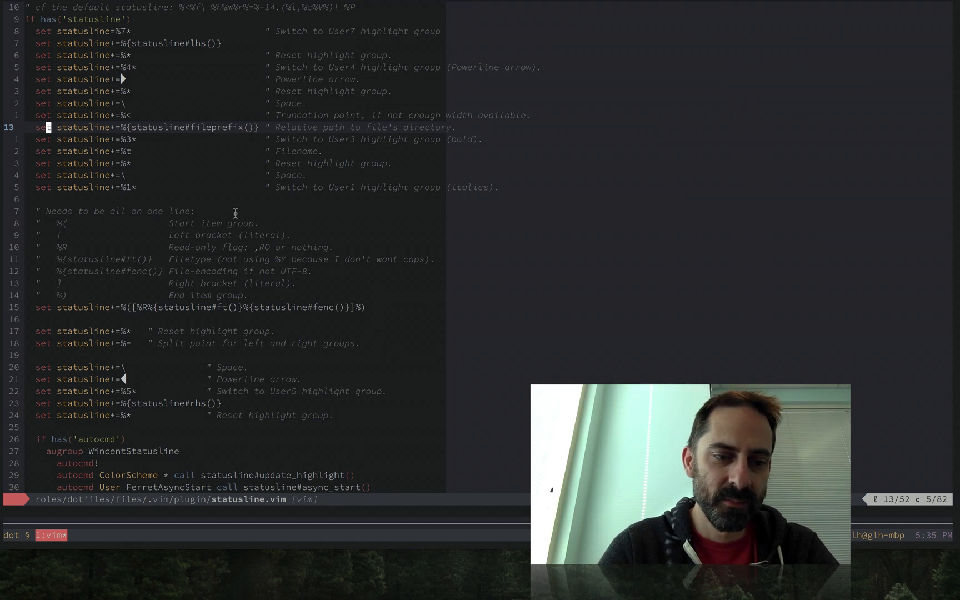
# - Split the statusline settings file into a second window with :sp
pyautogui.press('j')
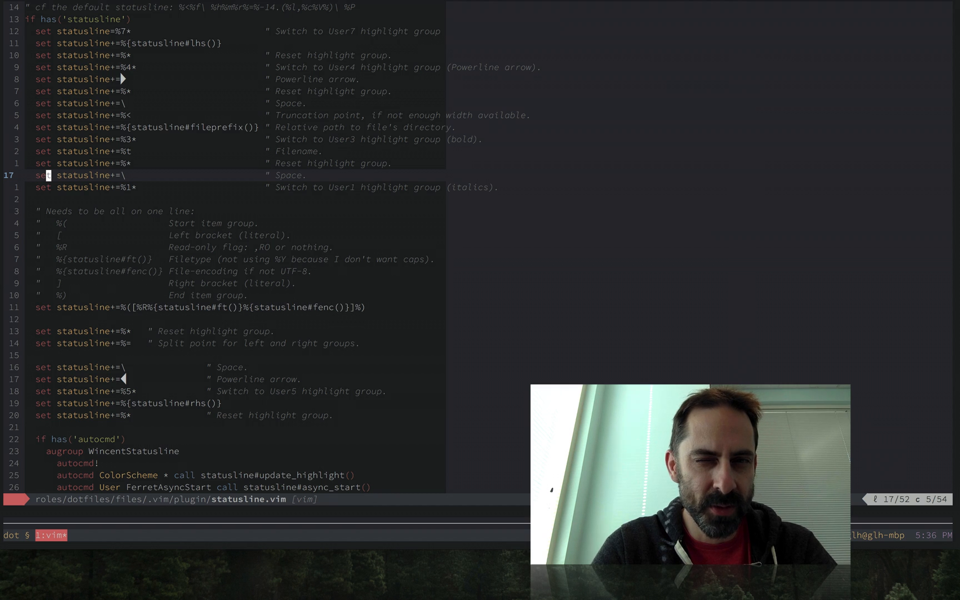
pyautogui.write(':sp')
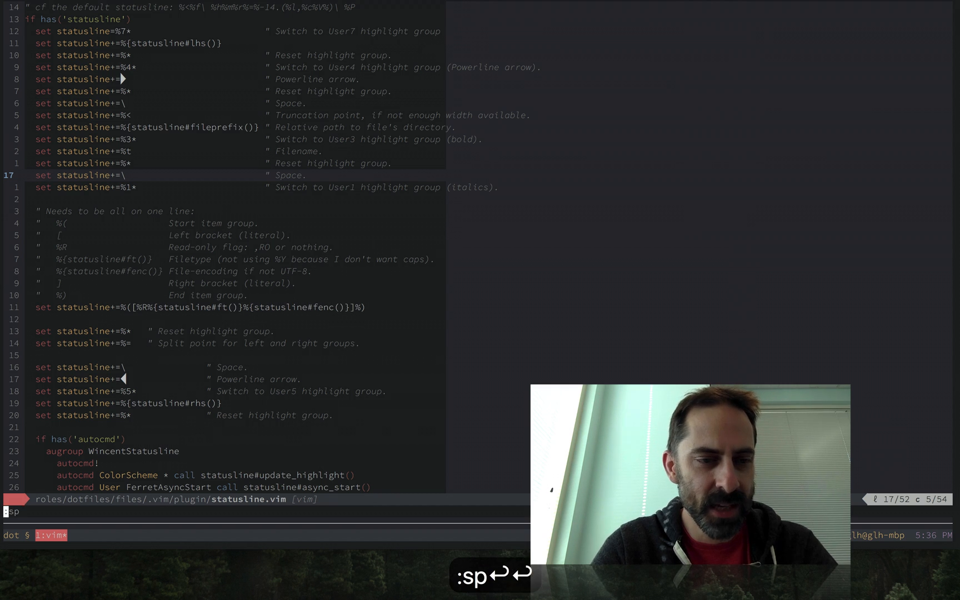
pyautogui.press('Return')
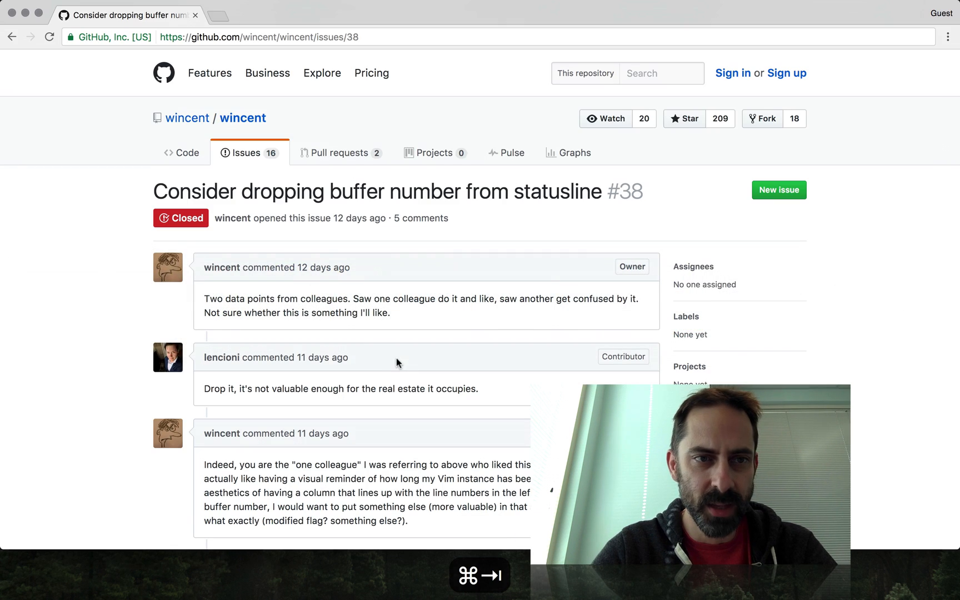
# - Scroll through the issue #38 comments and screenshot, then switch back to iTerm
pyautogui.scroll(-3)
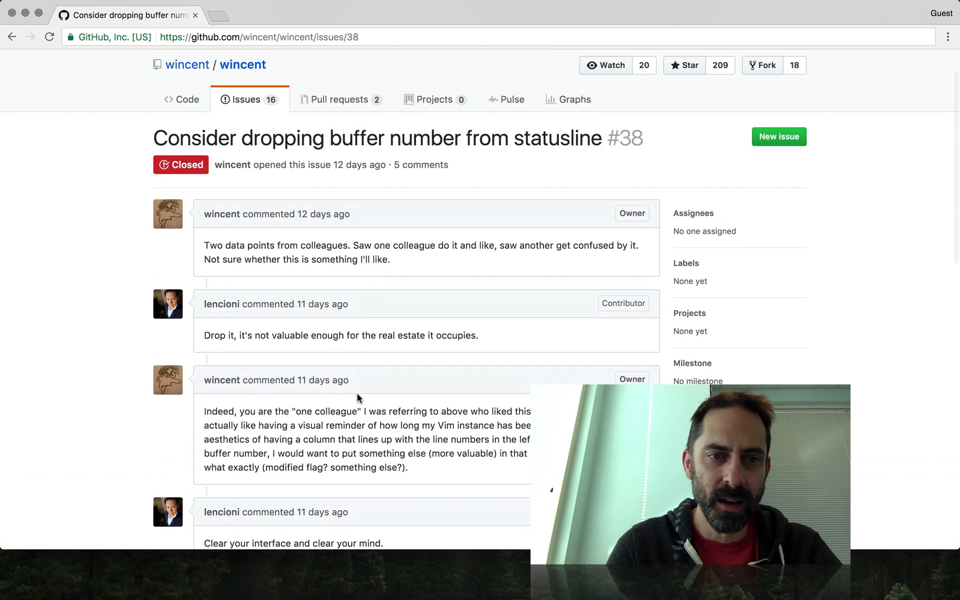
pyautogui.scroll(-3)
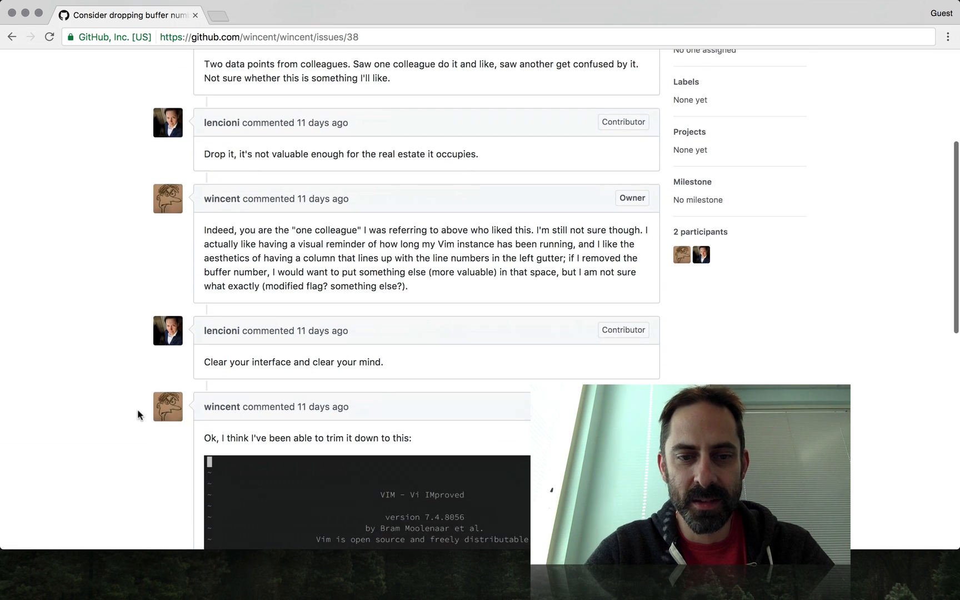
pyautogui.scroll(-3)
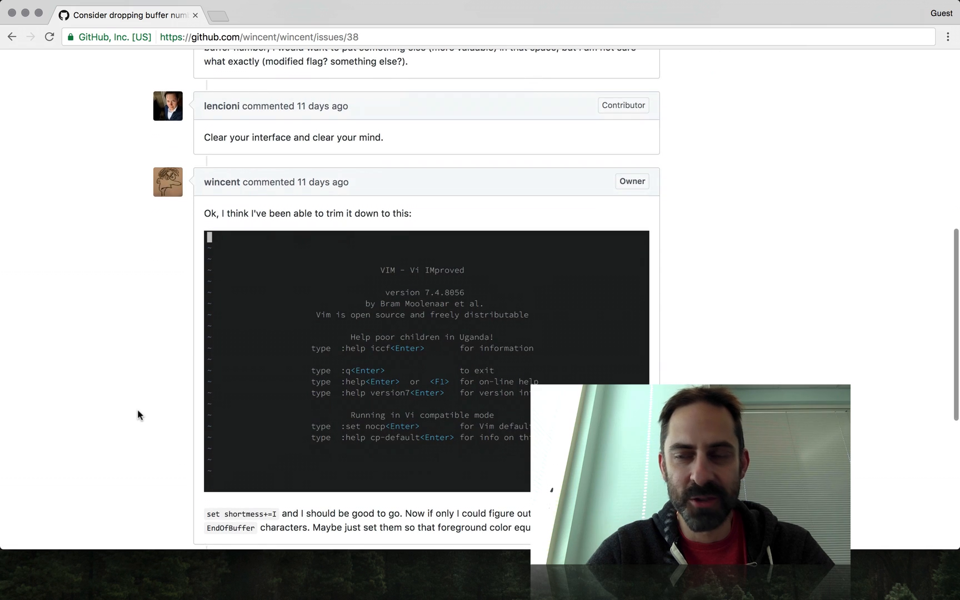
pyautogui.scroll(-3)
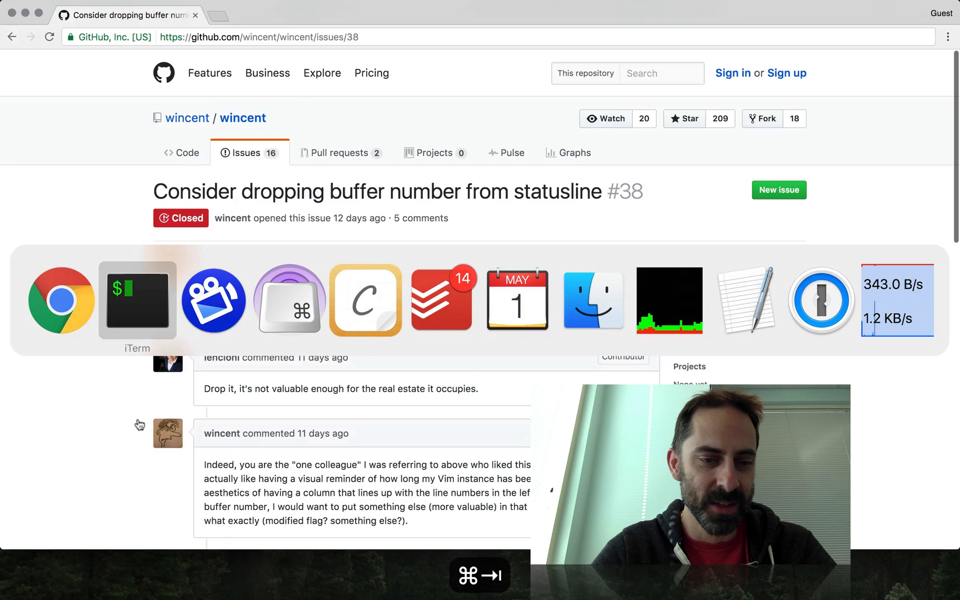
pyautogui.click(137, 299)
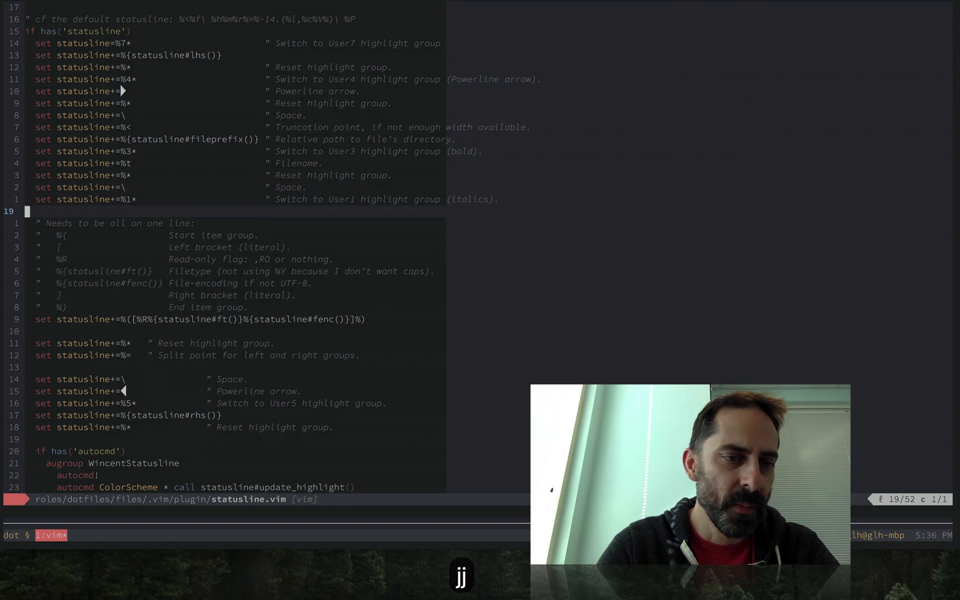
# - Insert a blank line above the highlight-reset setting in statusline.vim
pyautogui.press('j')
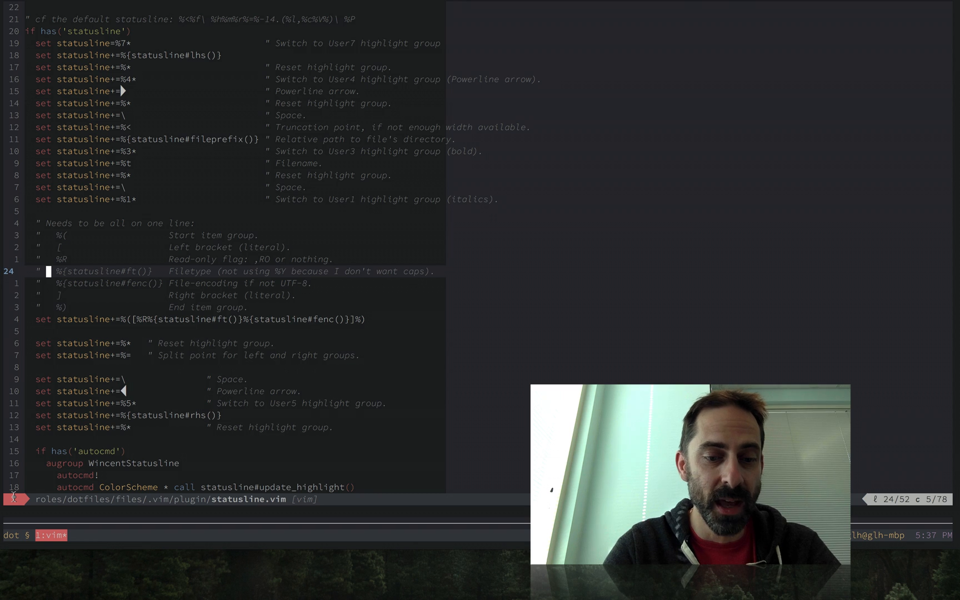
pyautogui.moveTo(305, 499)
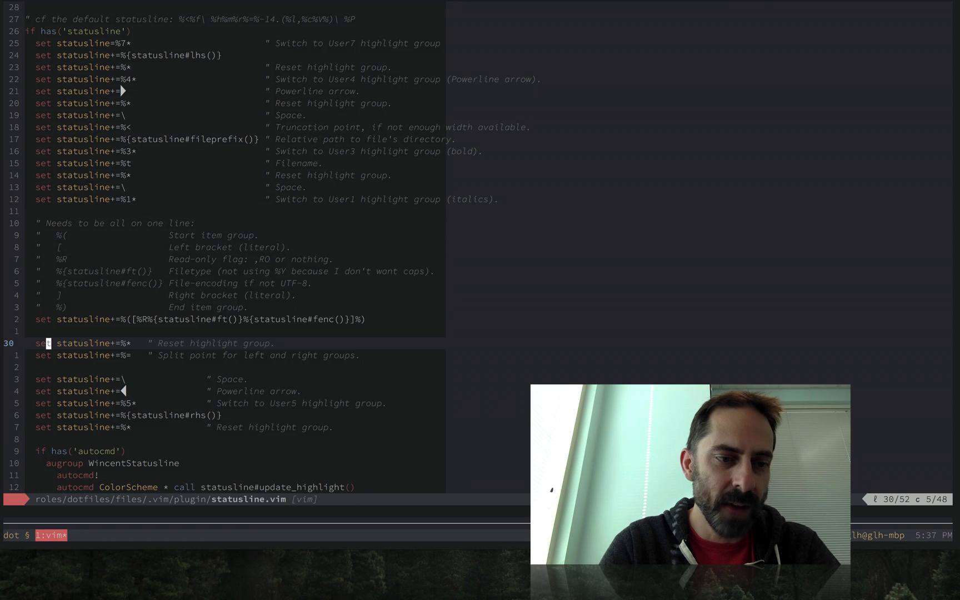
pyautogui.press('o')
pyautogui.write('.a')
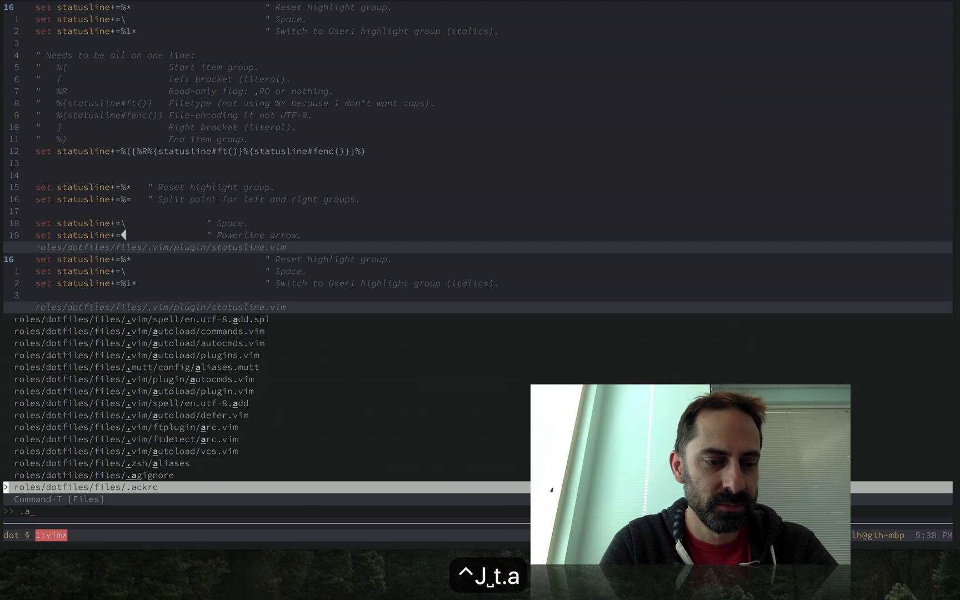
# - Find autoload/statusline.vim via 'utst', undo the blank line and open a shell pane beside Vim
pyautogui.write('utst')
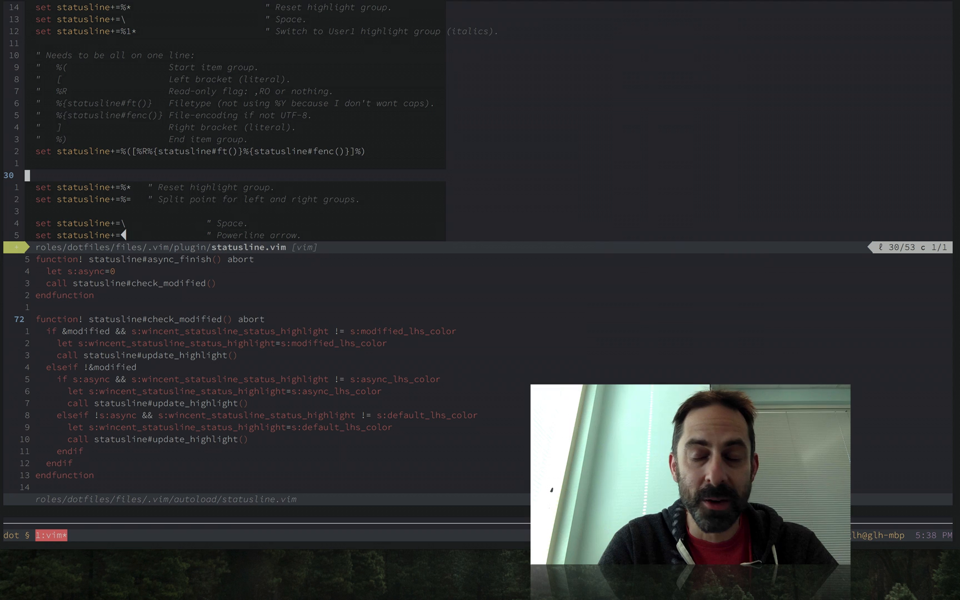
pyautogui.press('ctrl+j')
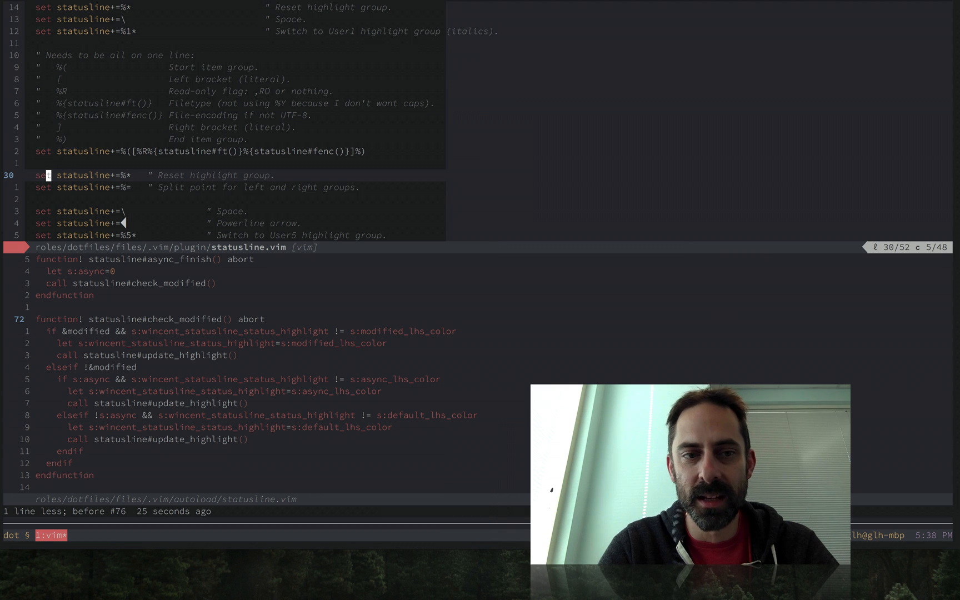
pyautogui.press('cmd+tab')
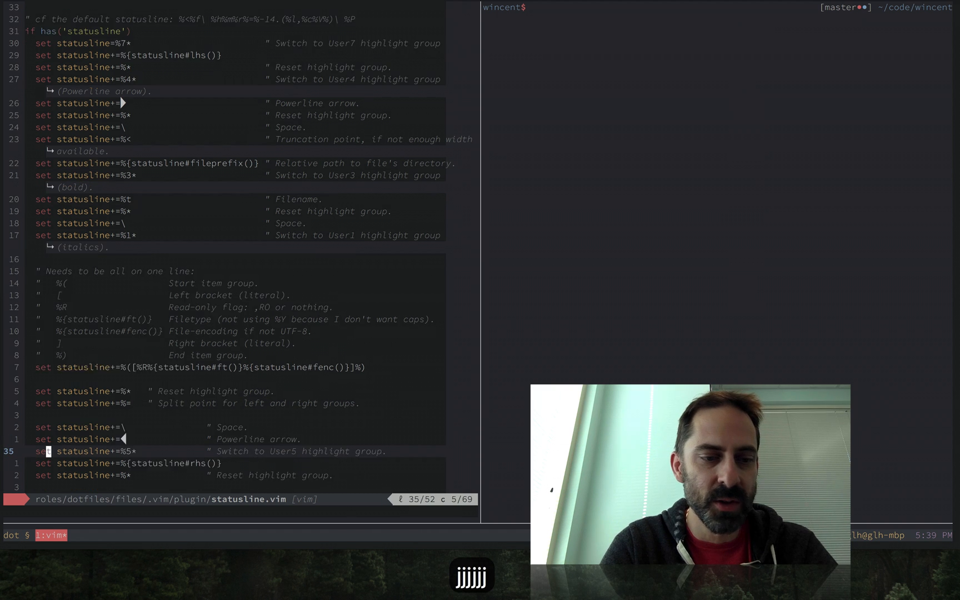
# - Show autoload/statusline.vim with its fileprefix, ft, fenc and lhs helper functions
pyautogui.press('k')
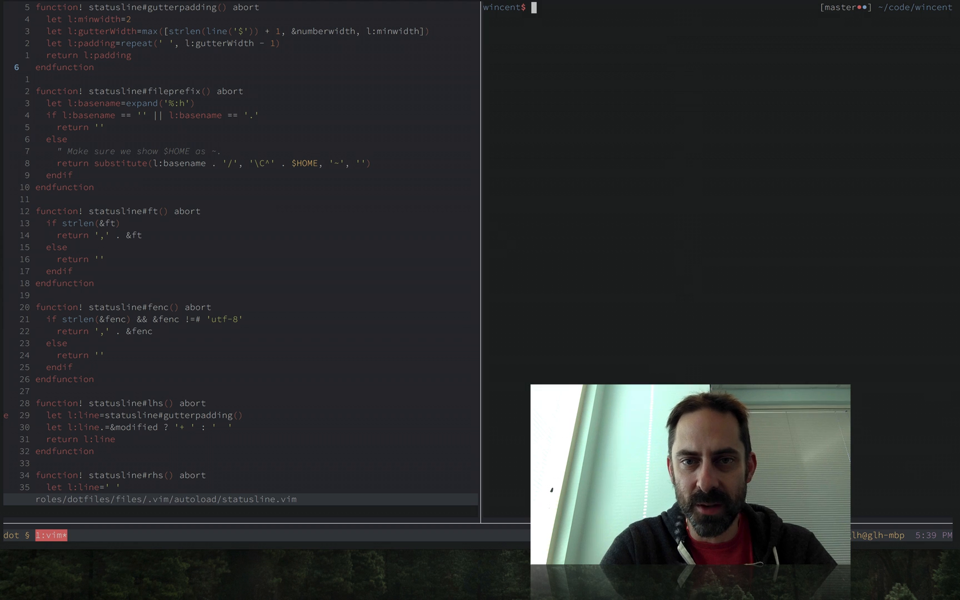
# - Run git log --grep vim\ and page into the 'Toggle LHS statusline color' commit diff
pyautogui.write('git l')
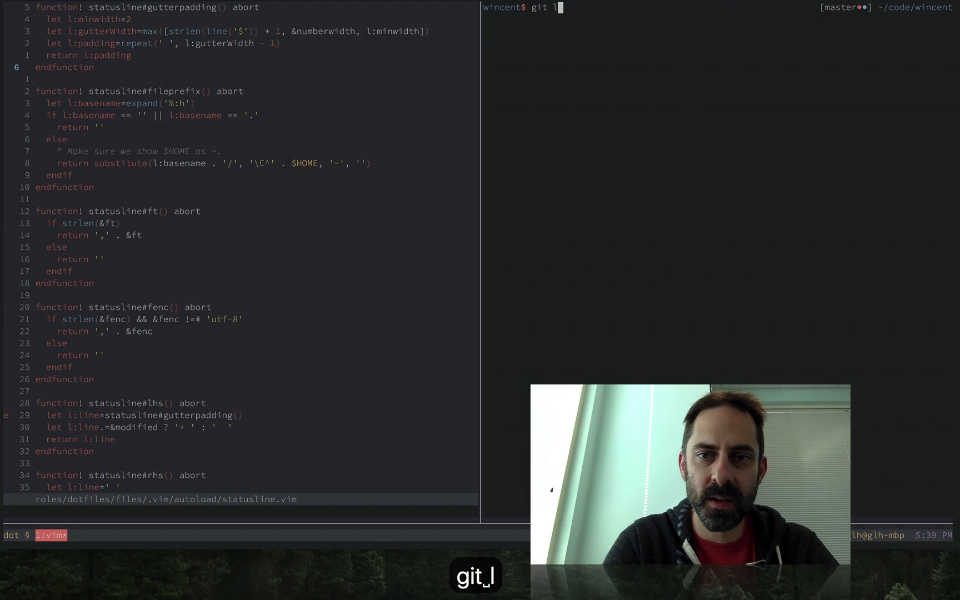
pyautogui.write('og --grep')
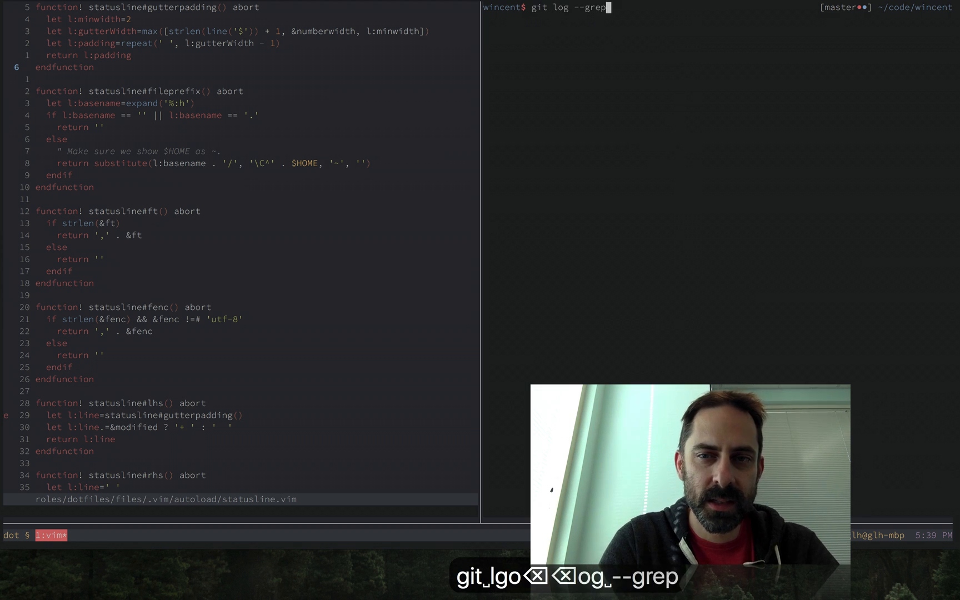
pyautogui.write('vim\\')
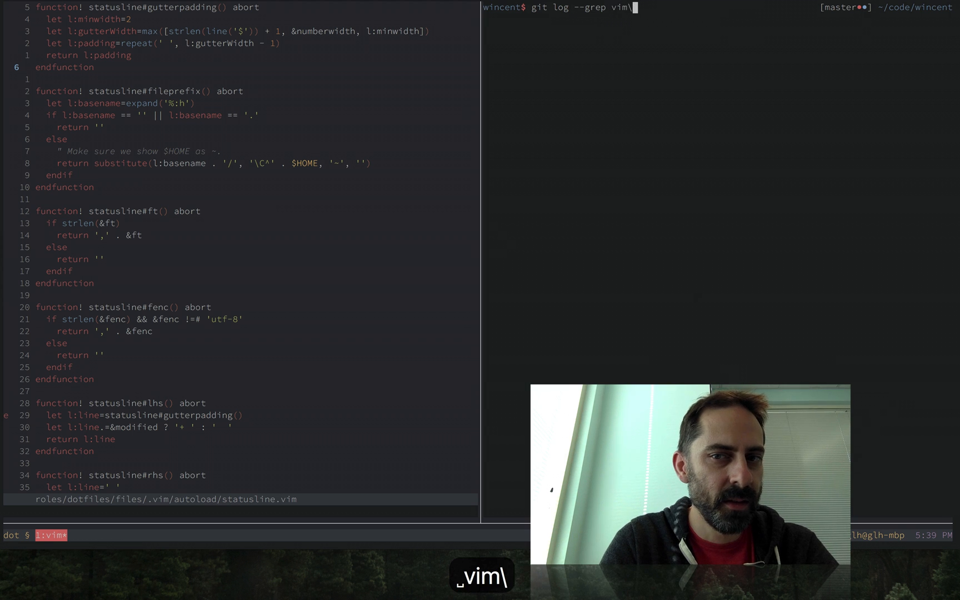
pyautogui.press('Return')
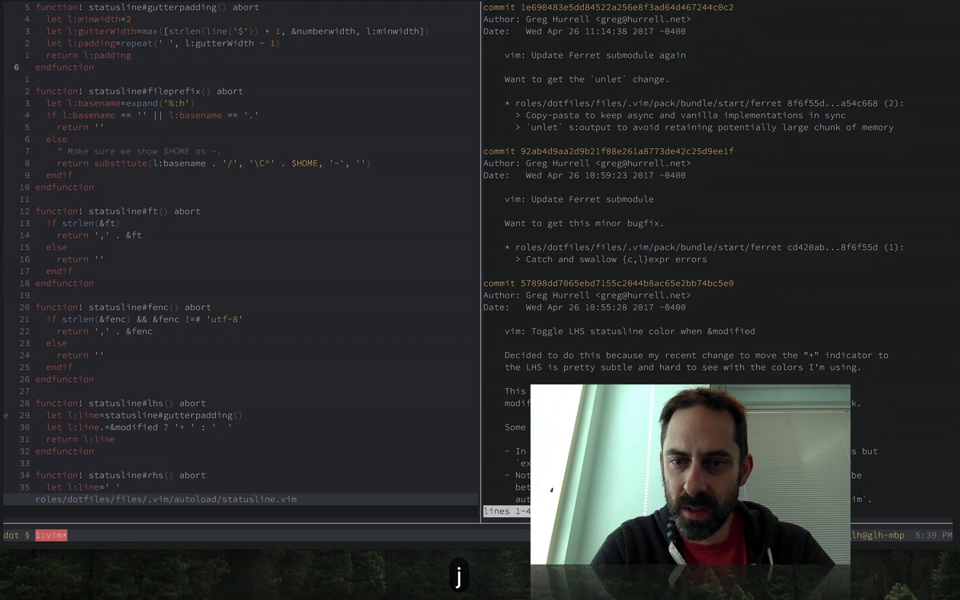
pyautogui.scroll(-3)
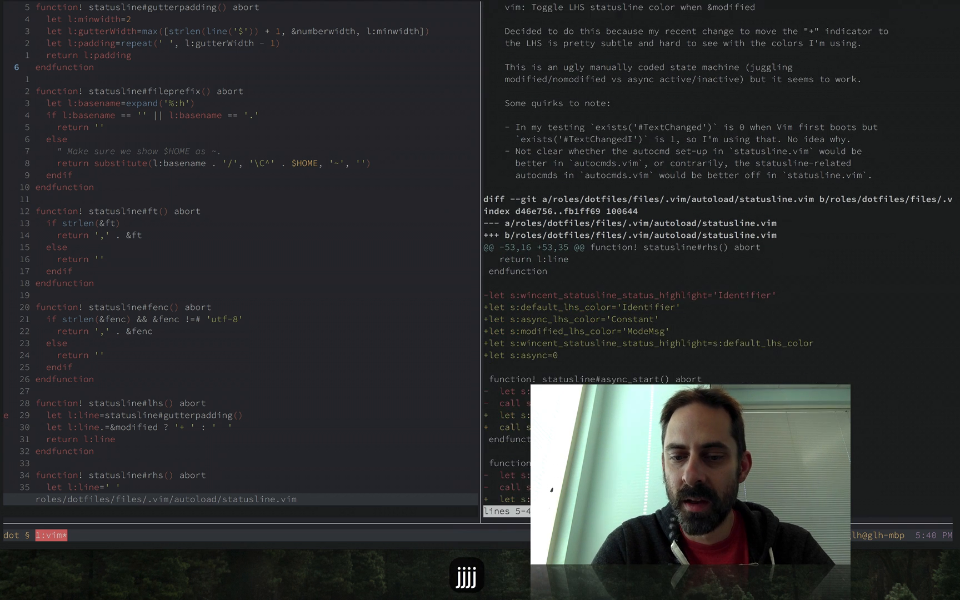
pyautogui.scroll(-3)
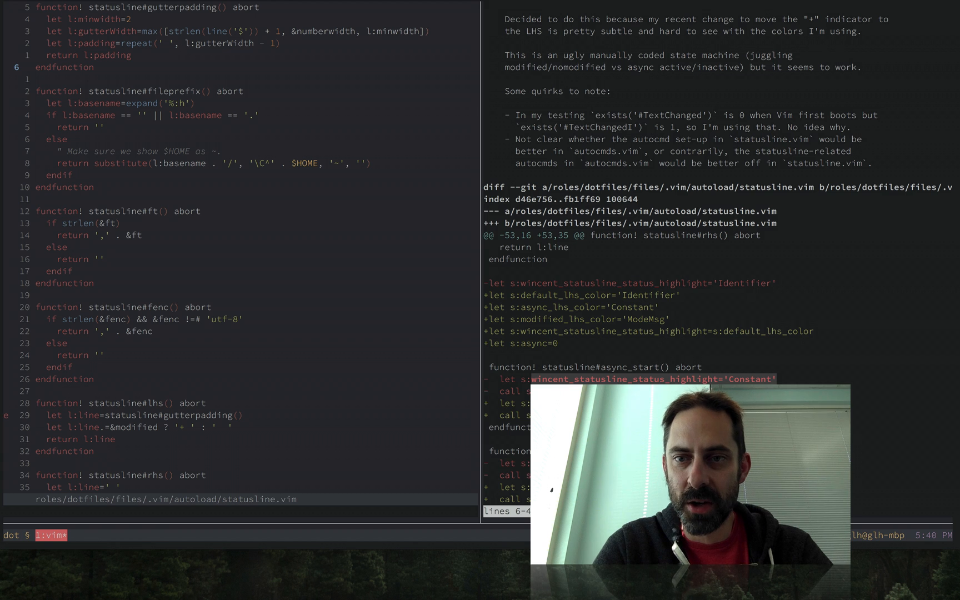